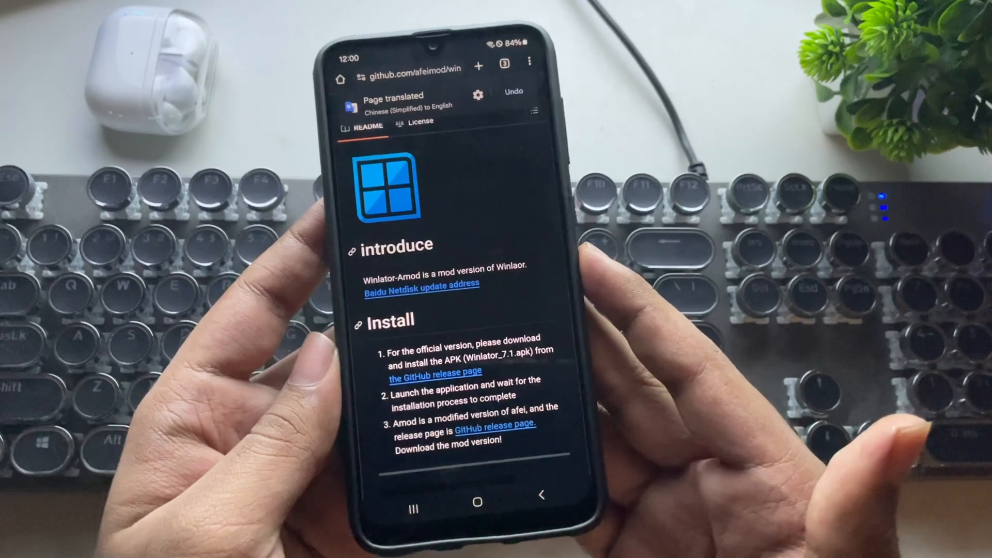
# - Scroll the Winlator-Amod README and releases page, reviewing 10.0-Amod5fix-2 assets and older release notes
pyautogui.scroll(3)
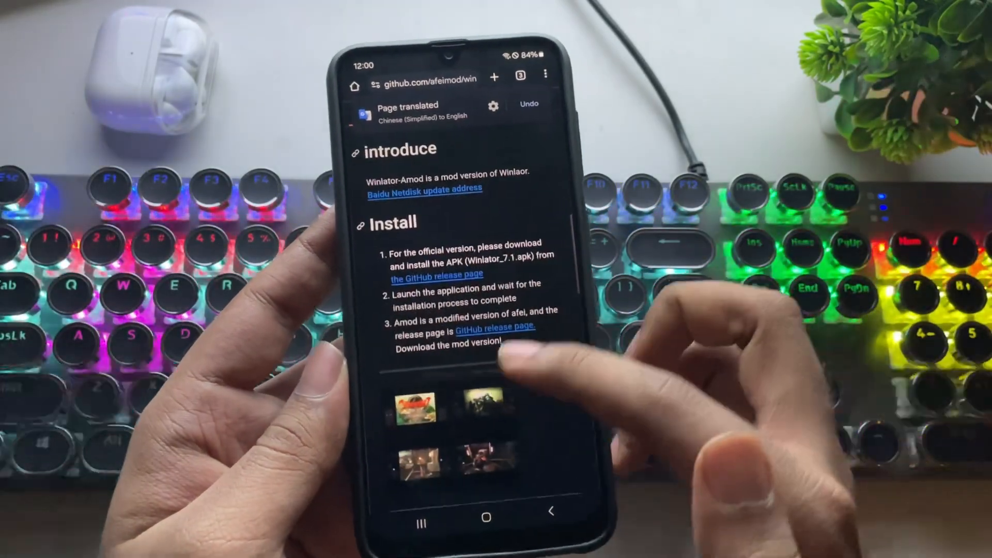
pyautogui.scroll(-3)
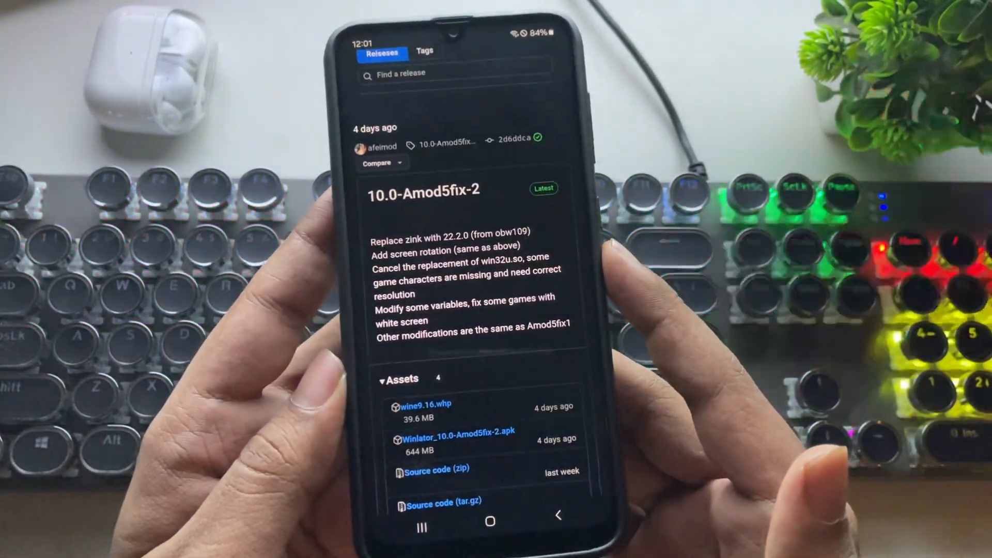
pyautogui.scroll(-3)
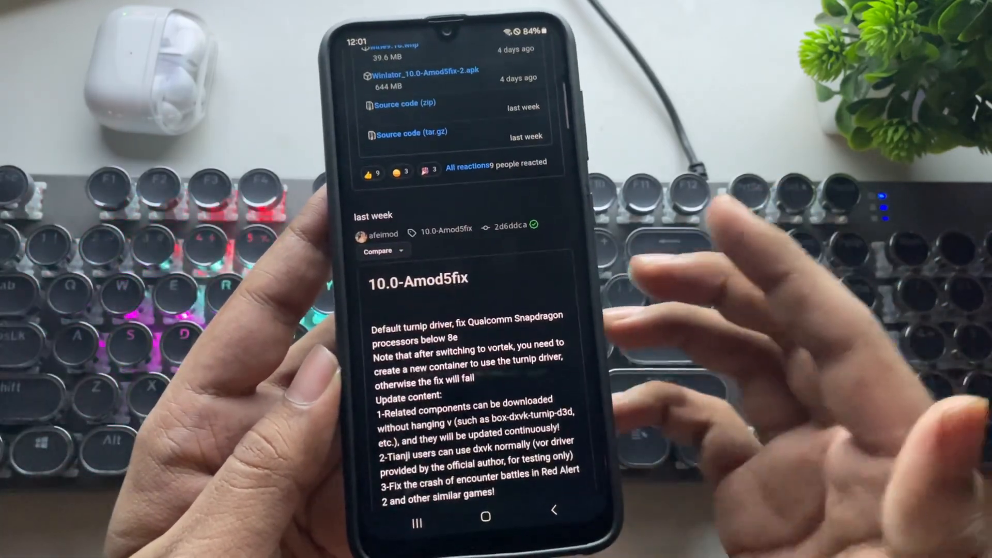
pyautogui.scroll(3)
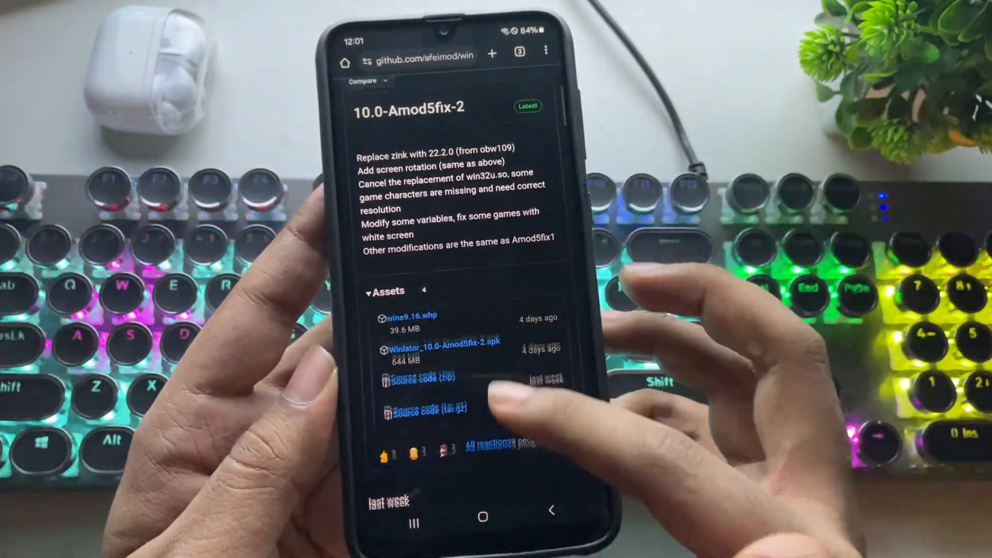
pyautogui.scroll(-3)
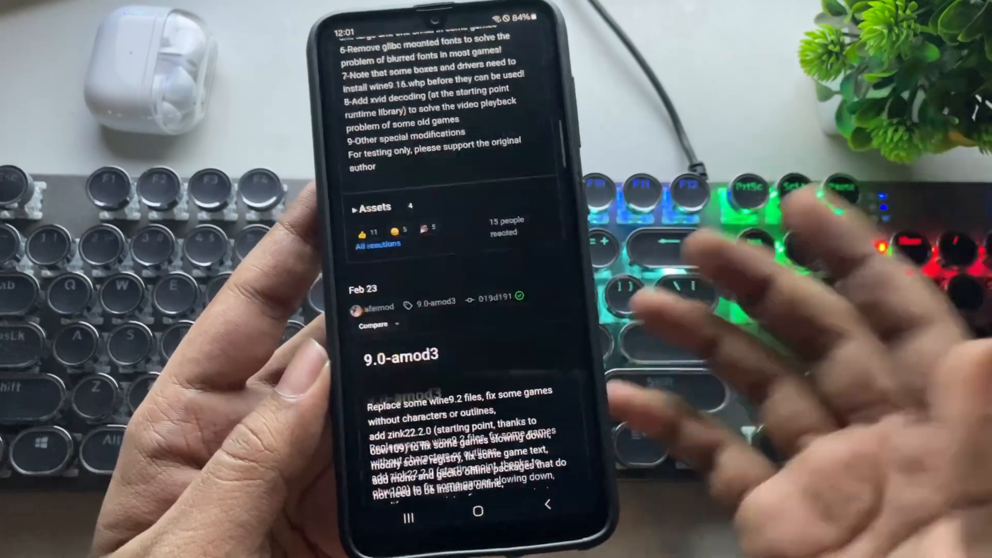
pyautogui.scroll(3)
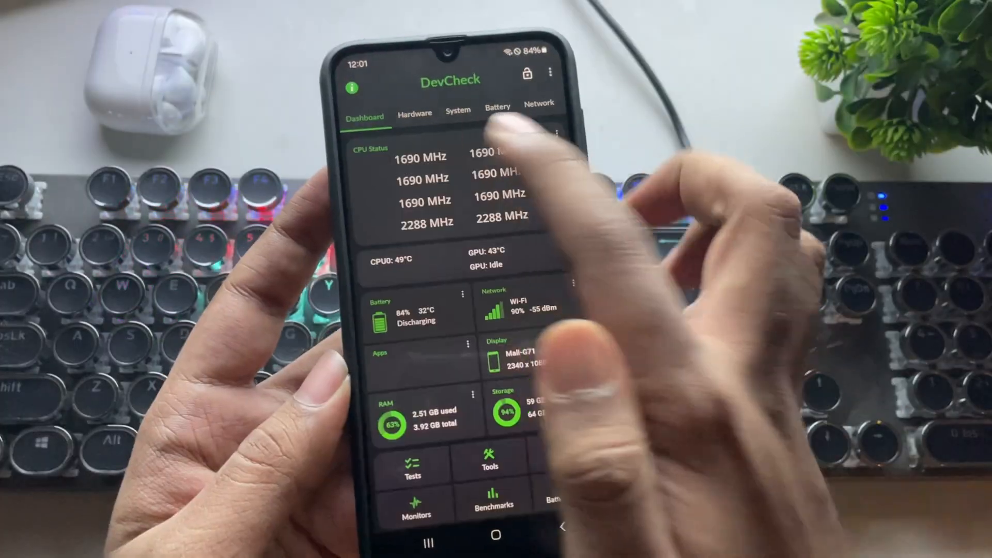
# - View DevCheck's Hardware details, scrolling from the Exynos 7904 processor down to the Mali-G71 GPU
pyautogui.click(414, 113)
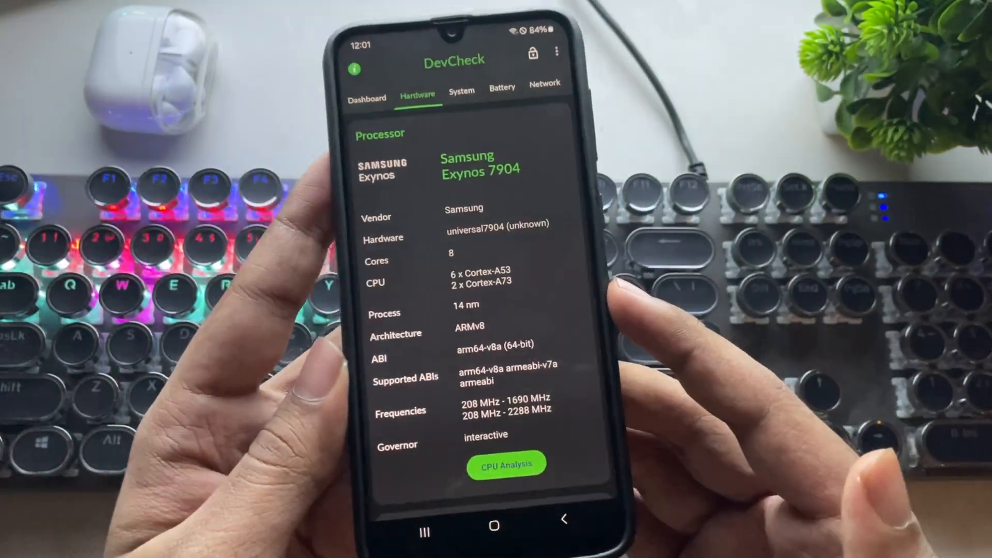
pyautogui.scroll(3)
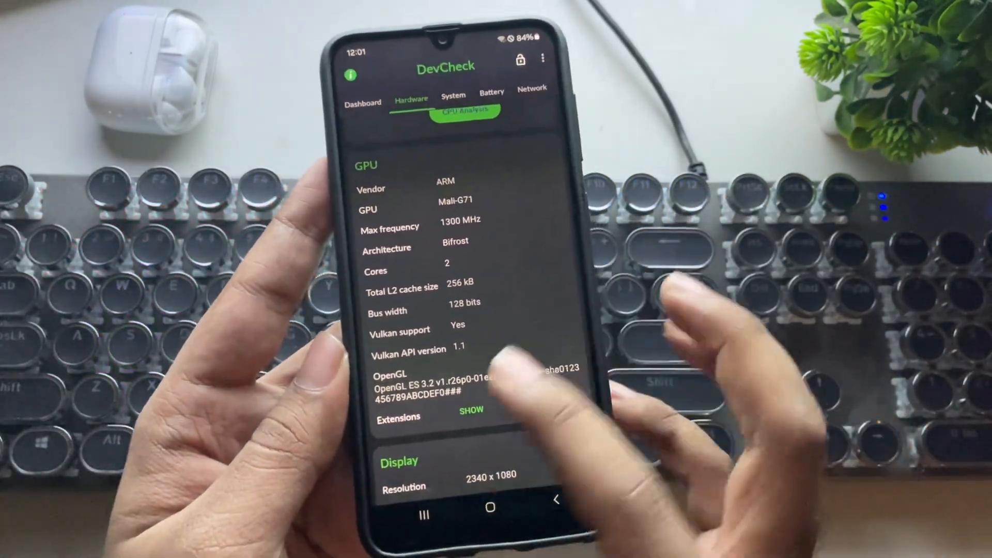
pyautogui.click(472, 411)
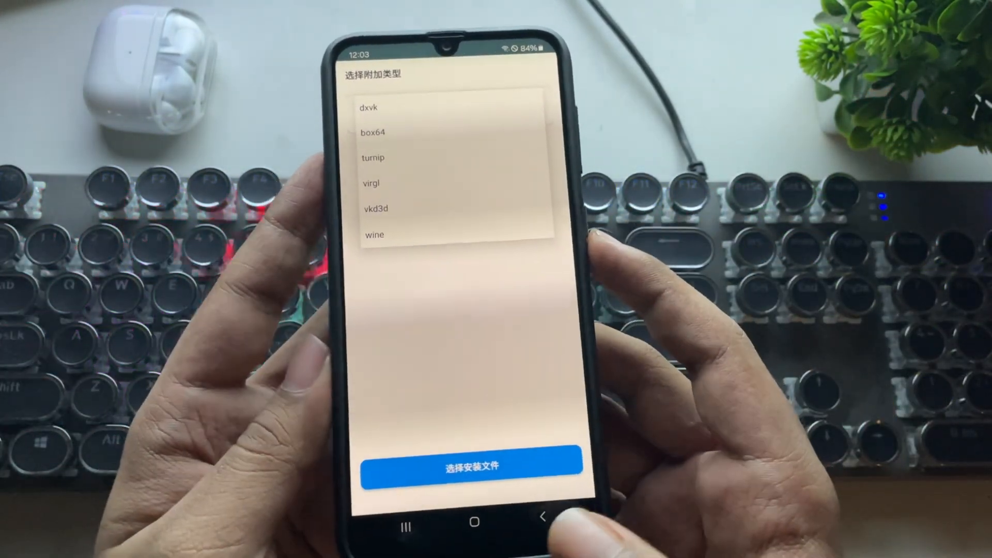
# - Dismiss the component install dialog and pick a Box64 preset in Winlator's settings
pyautogui.click(372, 106)
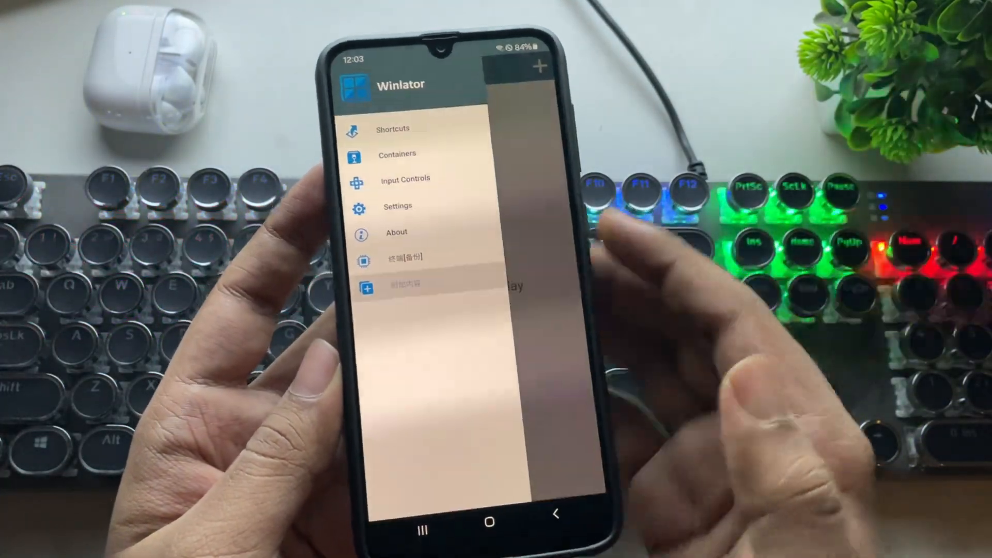
pyautogui.click(397, 207)
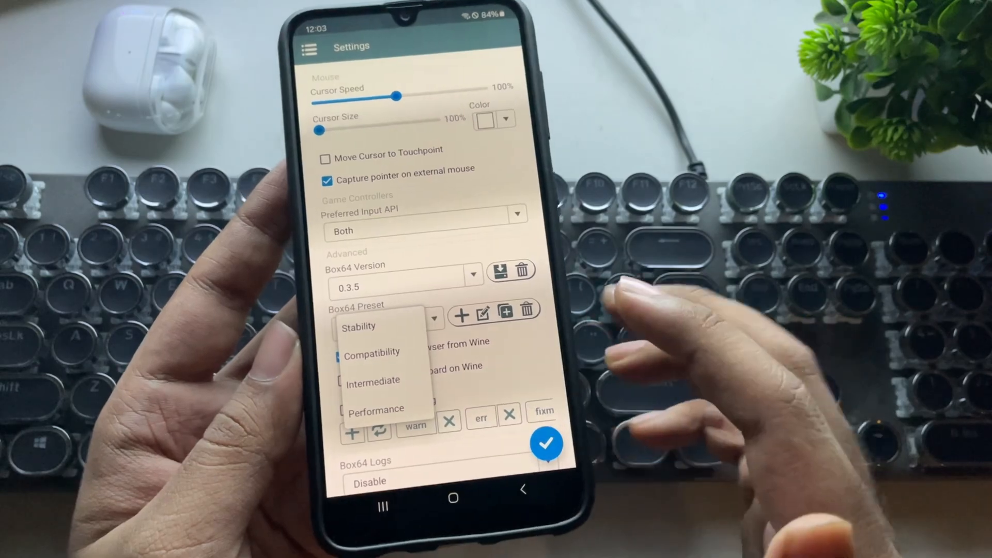
pyautogui.click(373, 380)
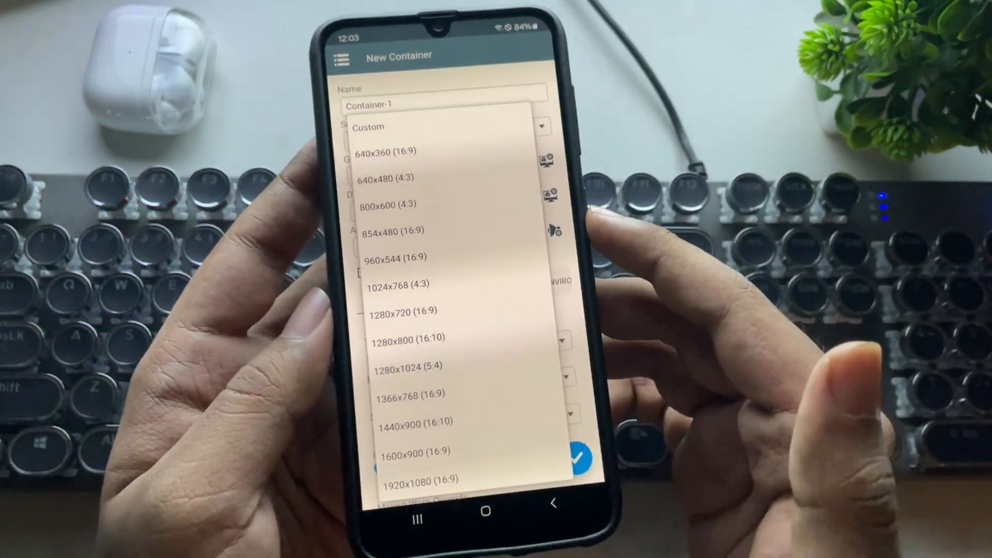
# - Set Container-1 to 800x600 with the Vortek graphics driver and choose its Vulkan version
pyautogui.click(379, 205)
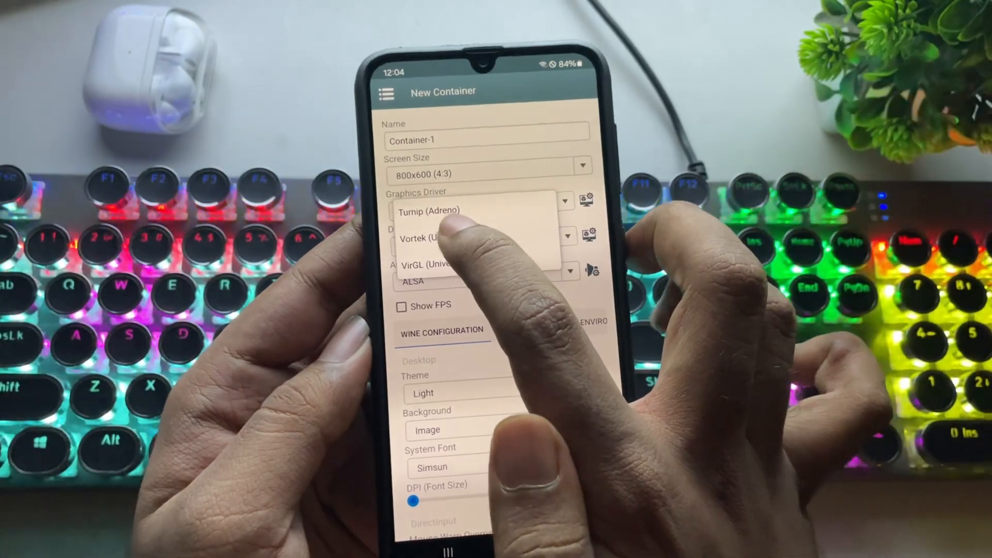
pyautogui.click(428, 239)
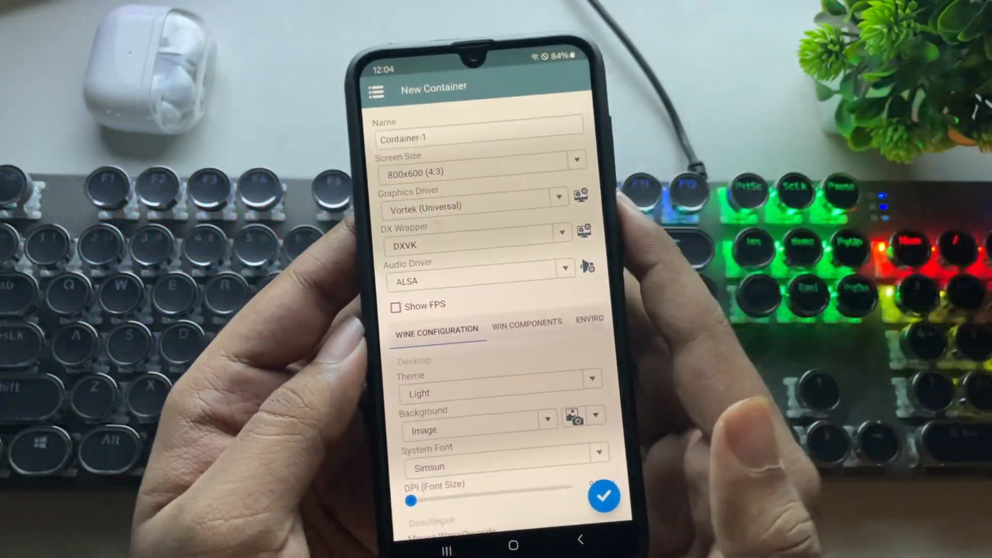
pyautogui.click(581, 195)
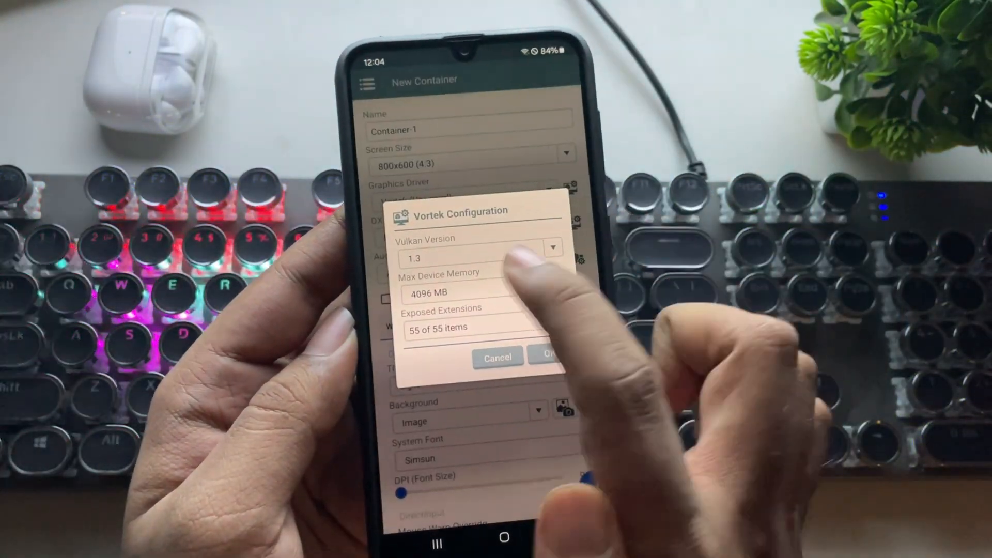
pyautogui.click(546, 258)
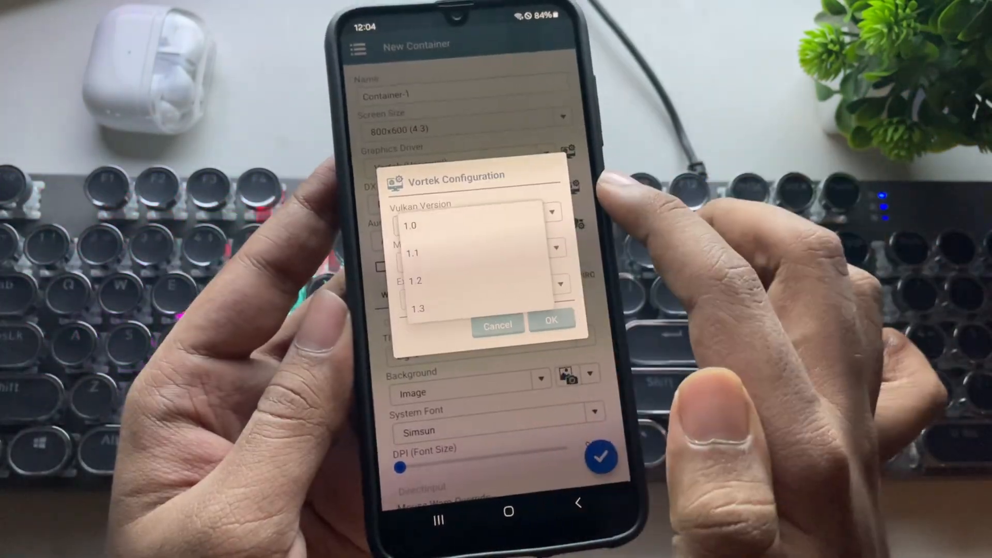
pyautogui.click(413, 253)
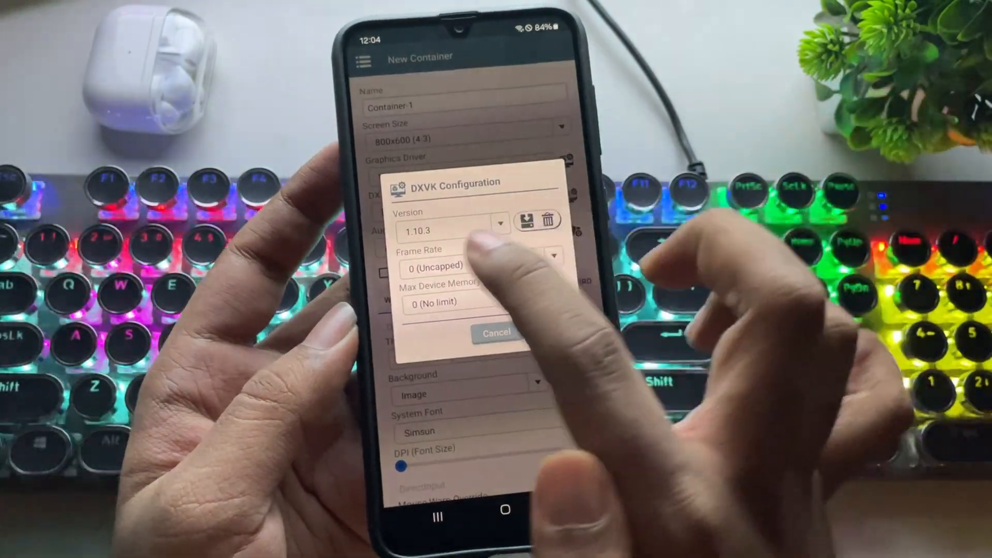
# - Set the DXVK version and Windows 7, then save the new container
pyautogui.click(496, 334)
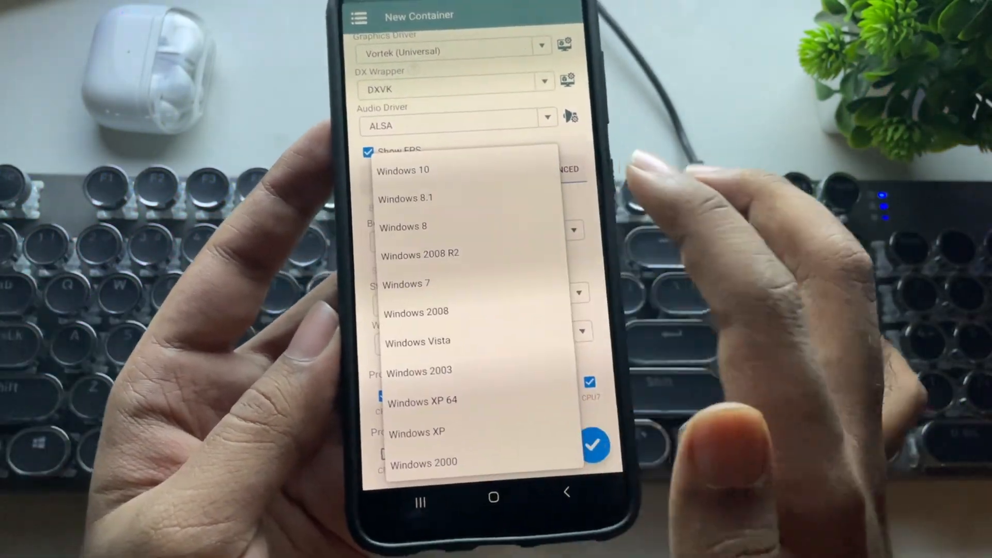
pyautogui.click(407, 284)
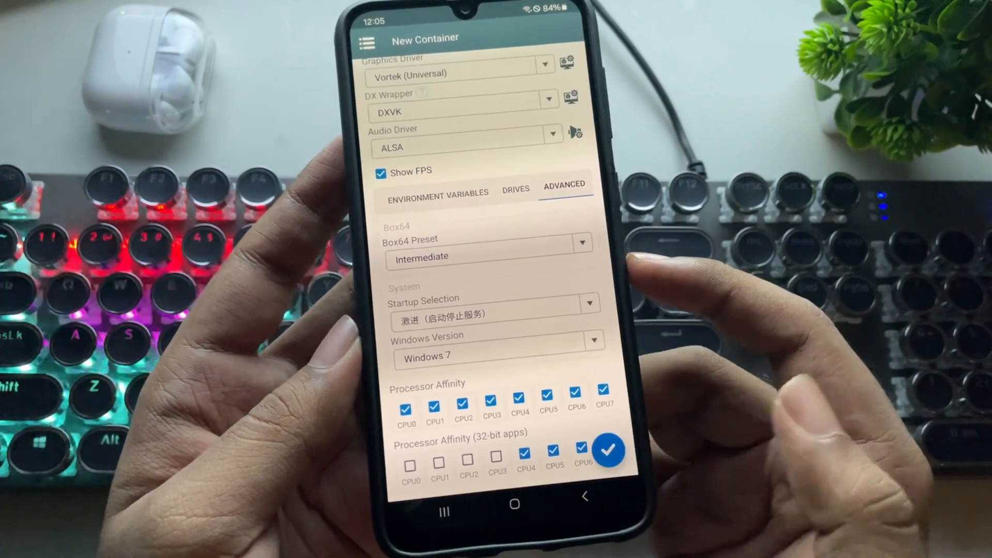
pyautogui.click(608, 451)
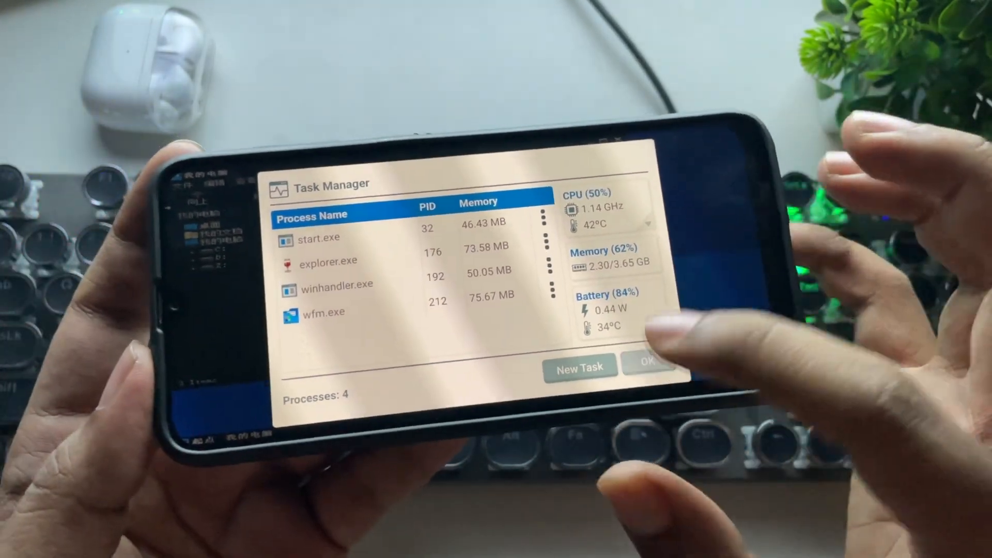
# - Close Task Manager and check GPU Info's Vulkan and OpenGL tabs, reporting Vortek on Mali-G71
pyautogui.click(650, 365)
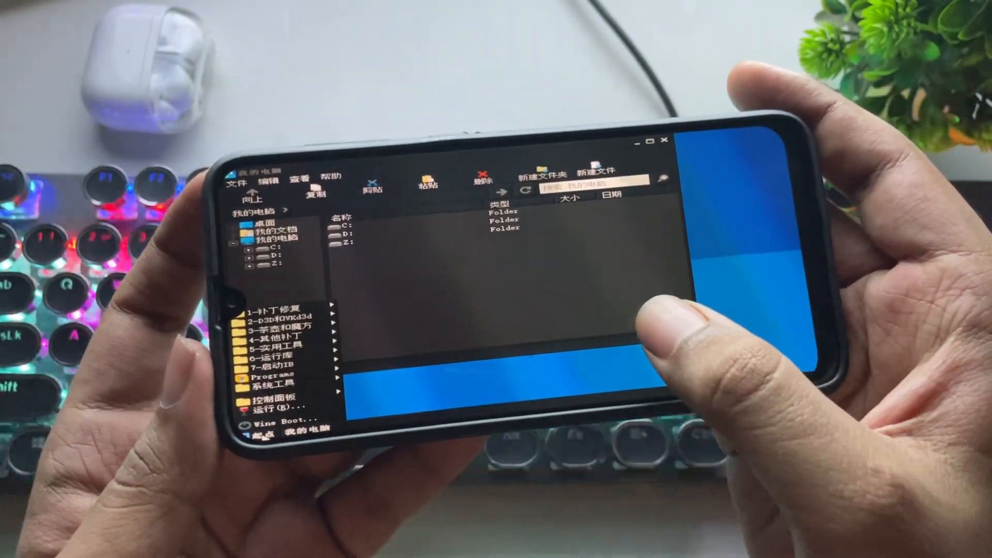
pyautogui.click(275, 399)
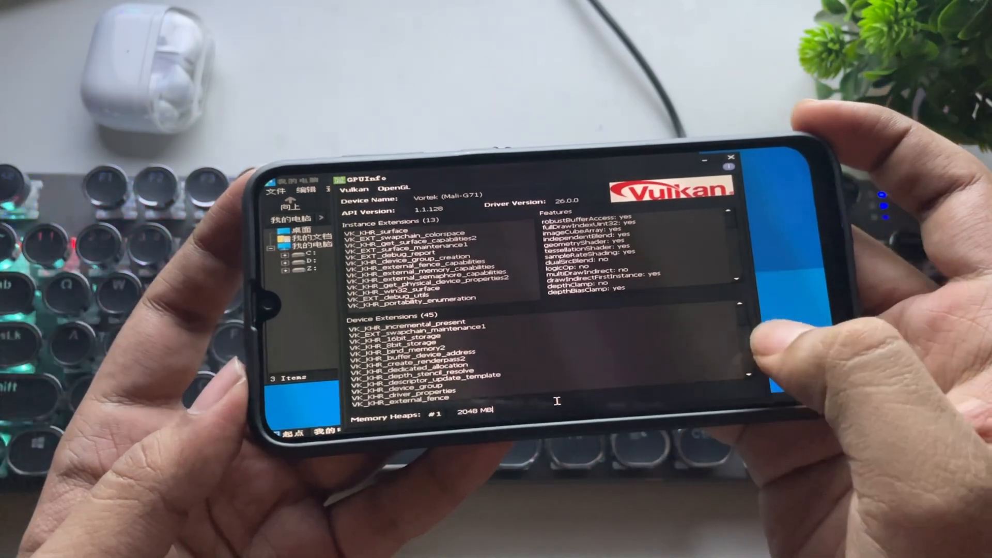
pyautogui.click(394, 191)
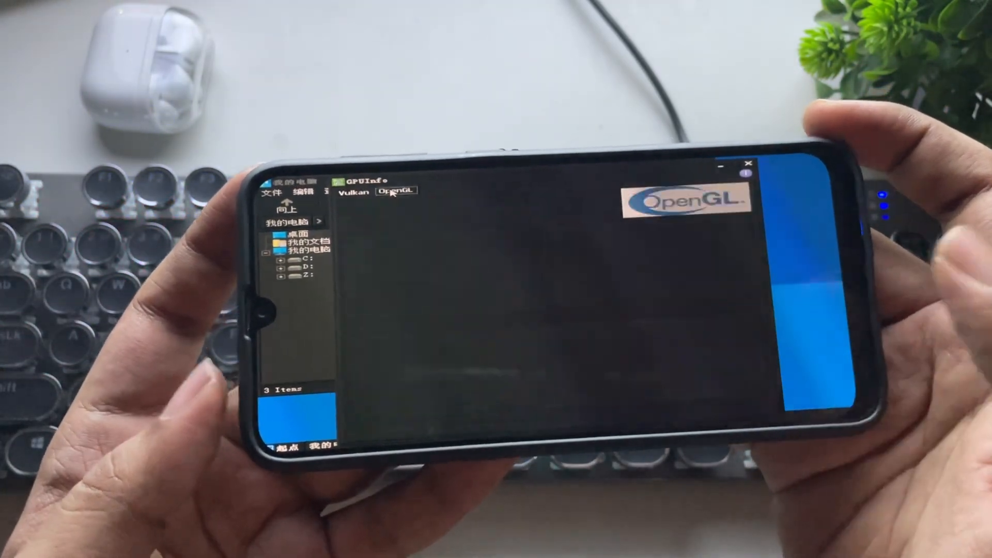
pyautogui.click(396, 192)
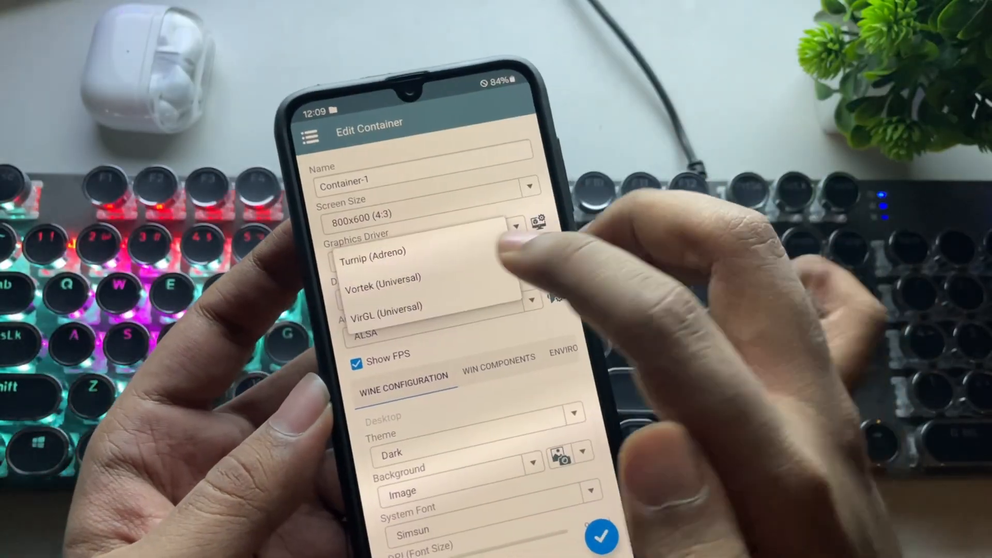
# - Switch the container to another graphics driver and reopen GPU Info, where Vulkan shows unavailable
pyautogui.click(385, 307)
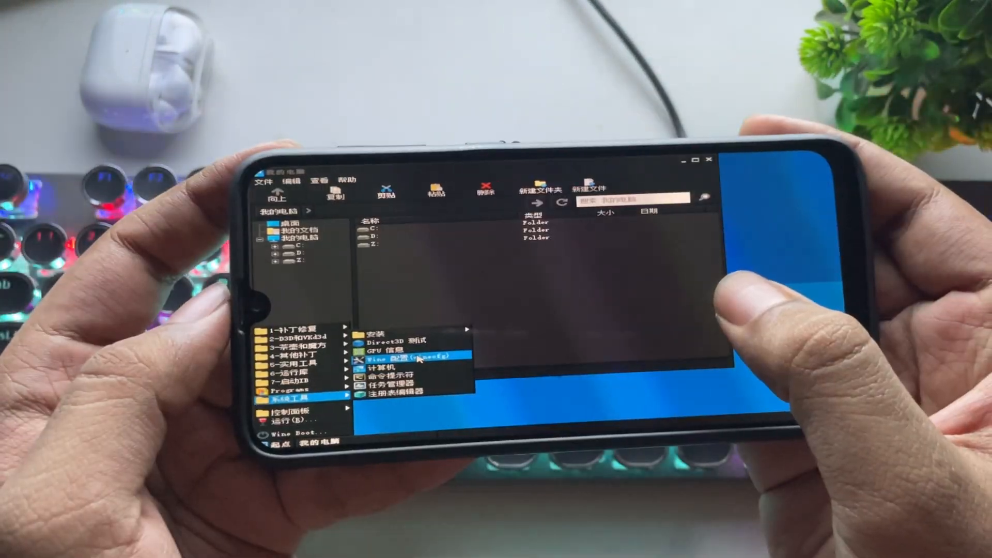
pyautogui.click(388, 349)
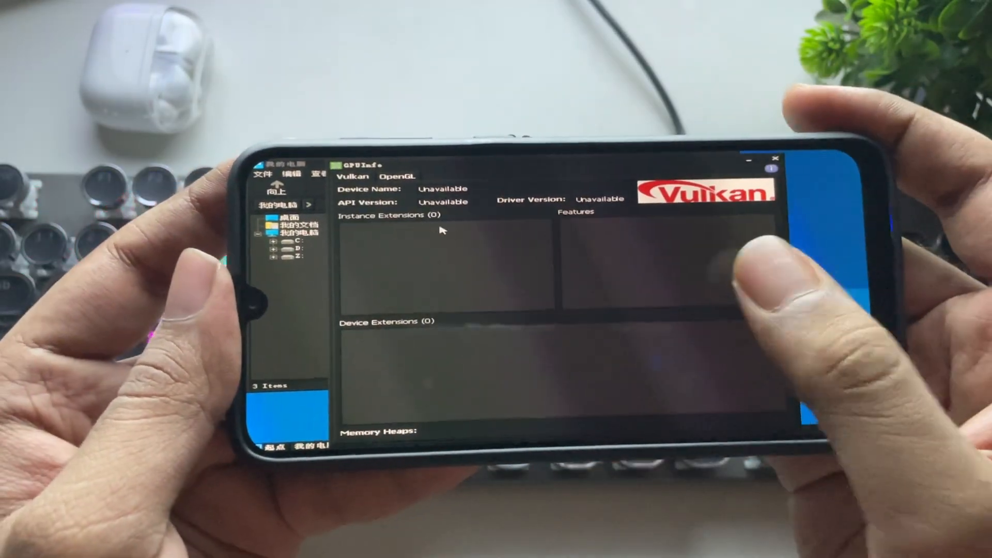
pyautogui.click(397, 175)
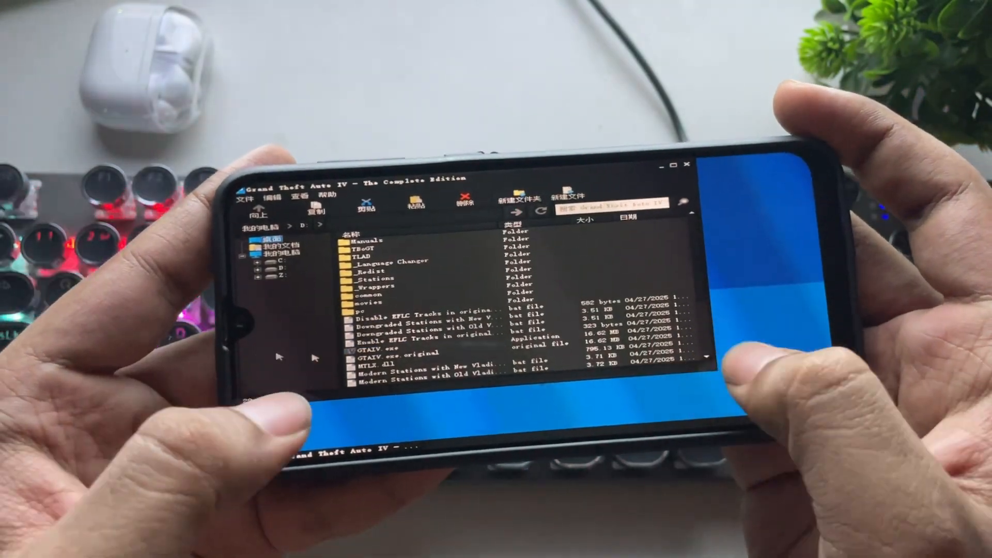
# - Launch GTAIV.exe from its game folder and bring its process to the front, hitting a D3D fatal error
pyautogui.rightClick(361, 351)
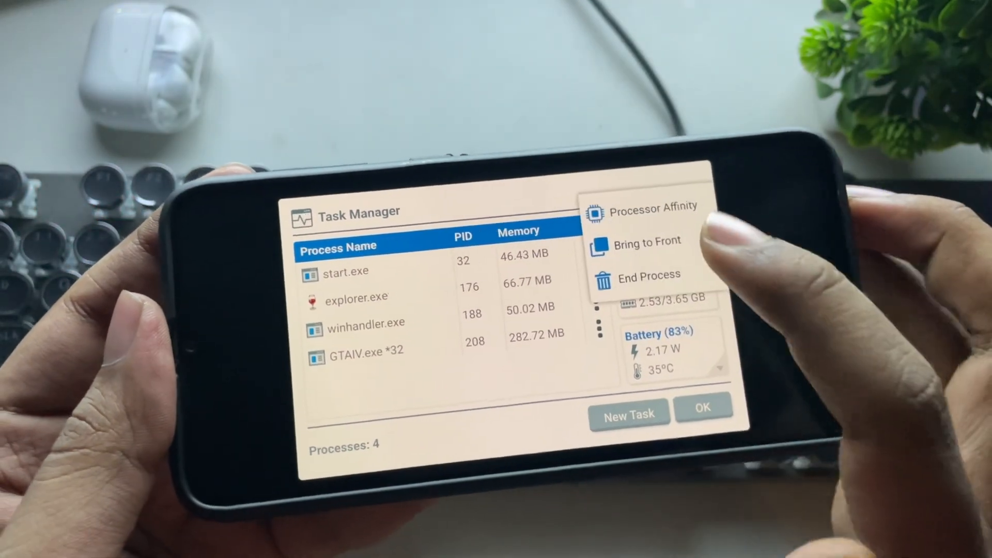
pyautogui.click(642, 275)
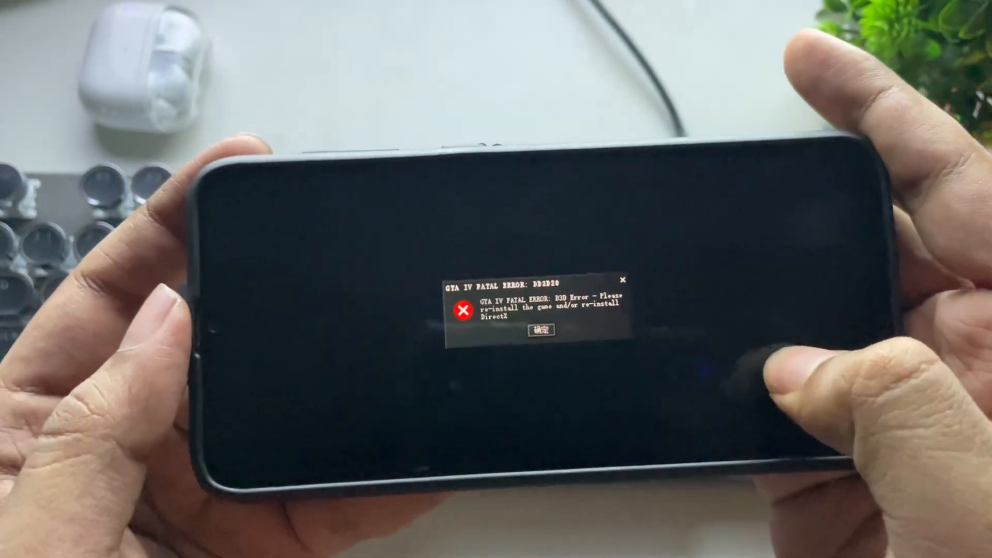